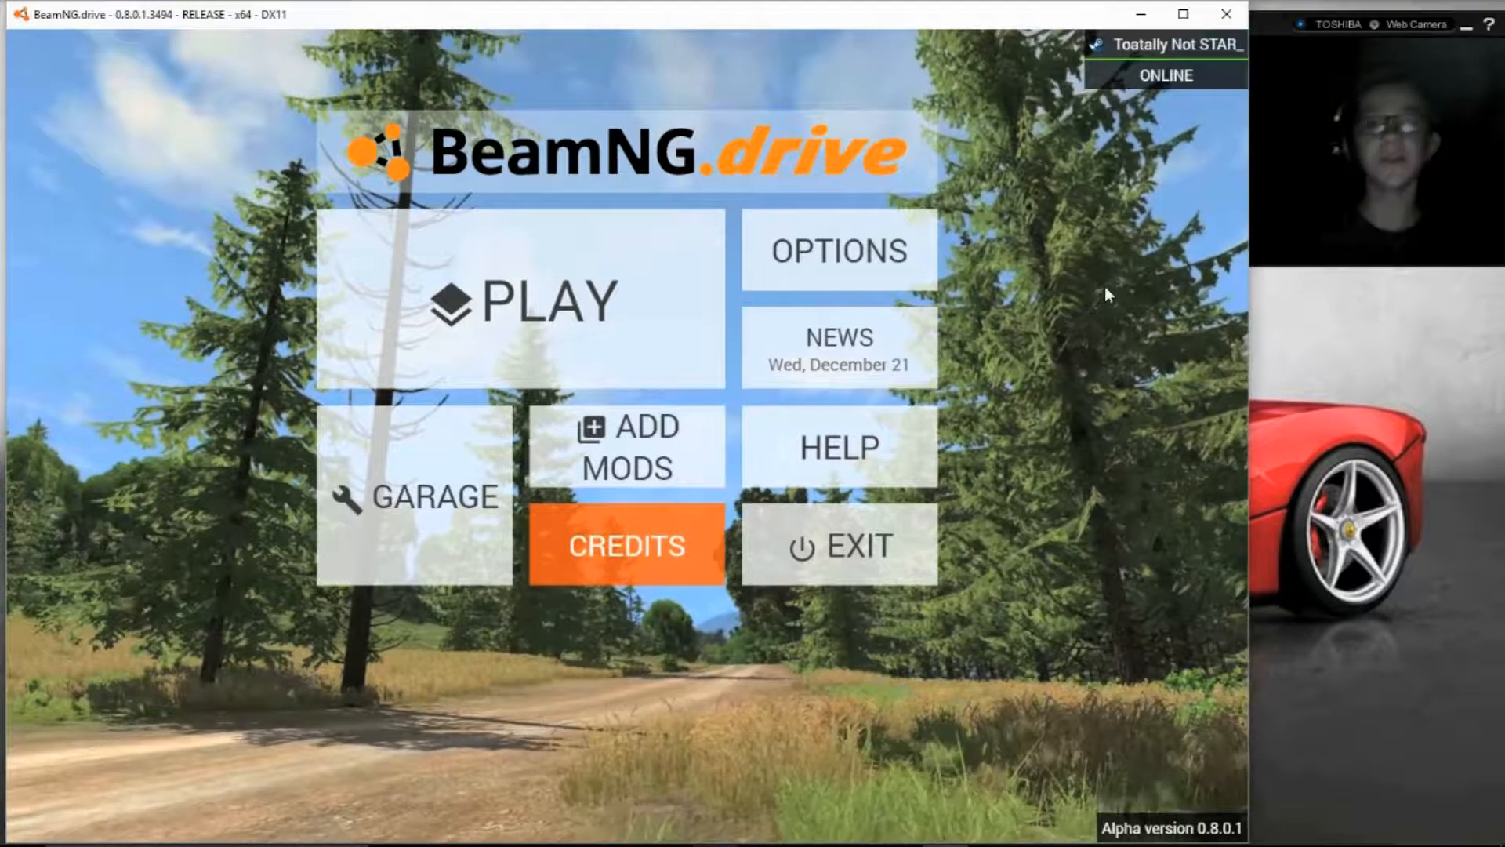
# - Start a game from the main menu, loading the grid test map with the black car
pyautogui.click(521, 301)
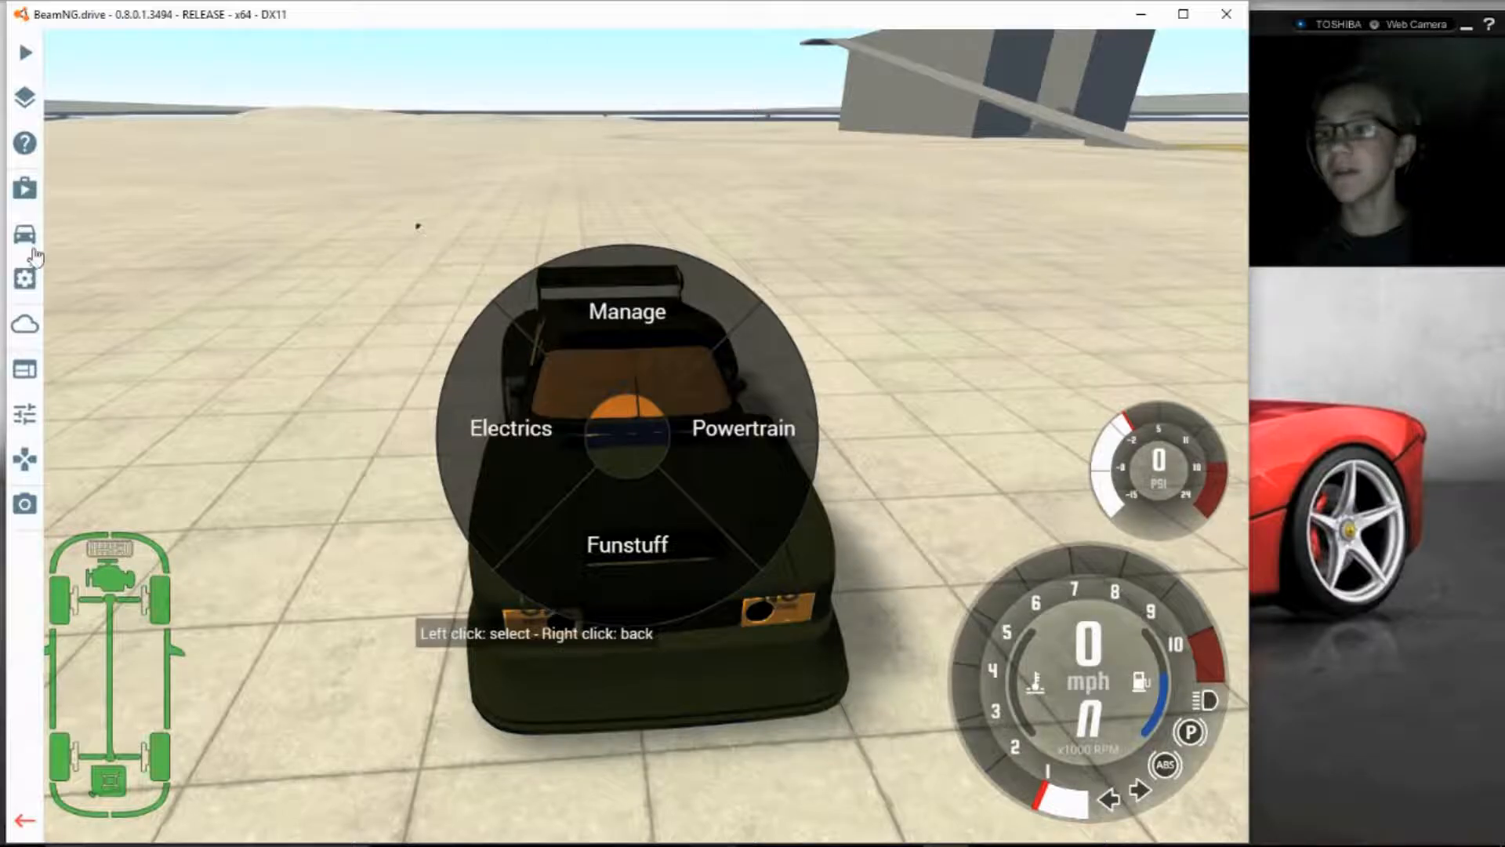
pyautogui.moveTo(23, 233)
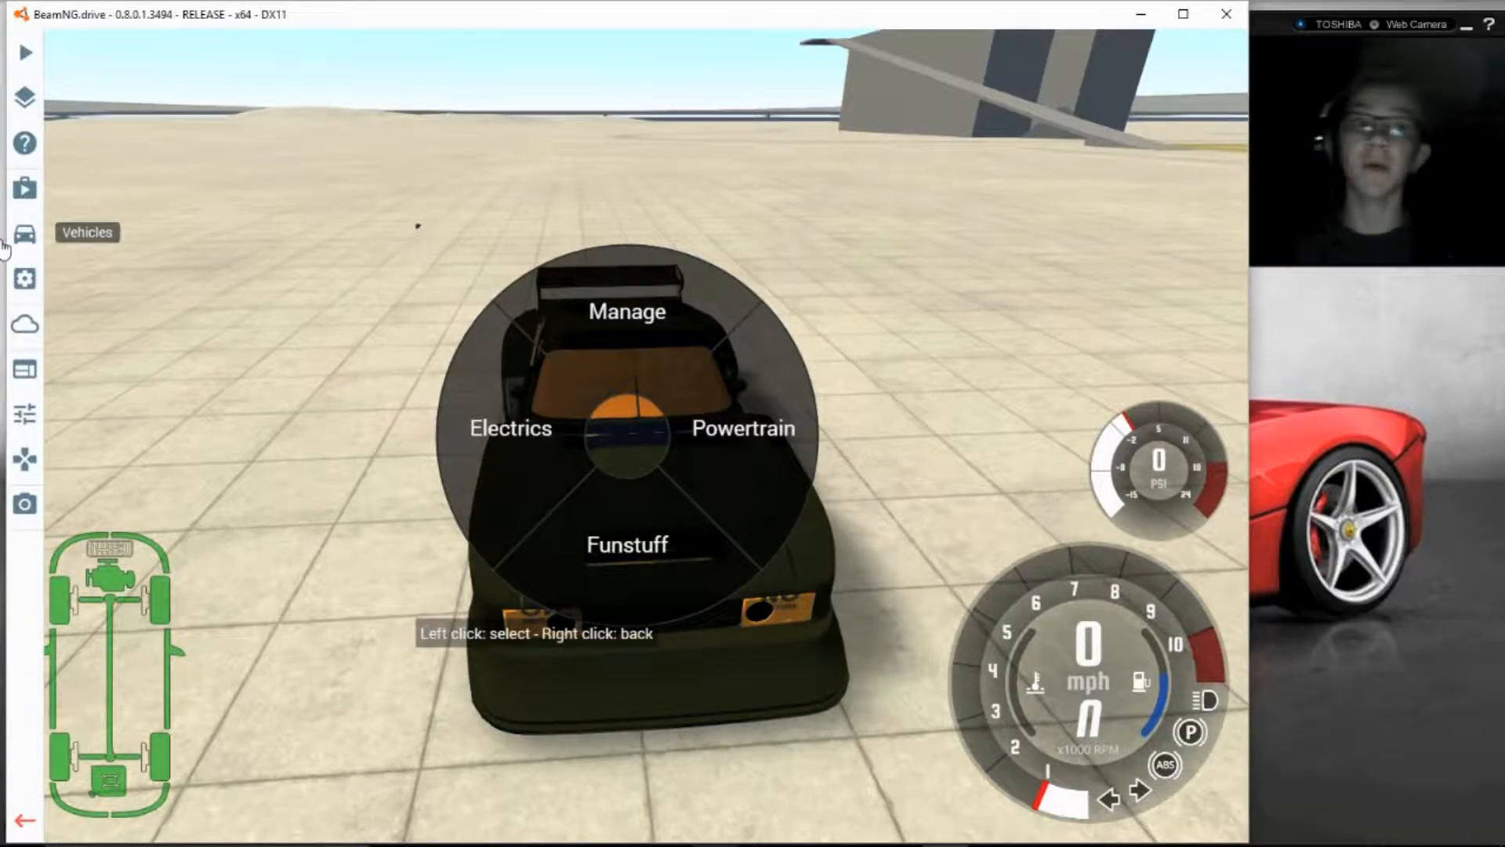
# - Pick the Ford Mustang GT-R Concept from the Vehicles list
pyautogui.click(23, 234)
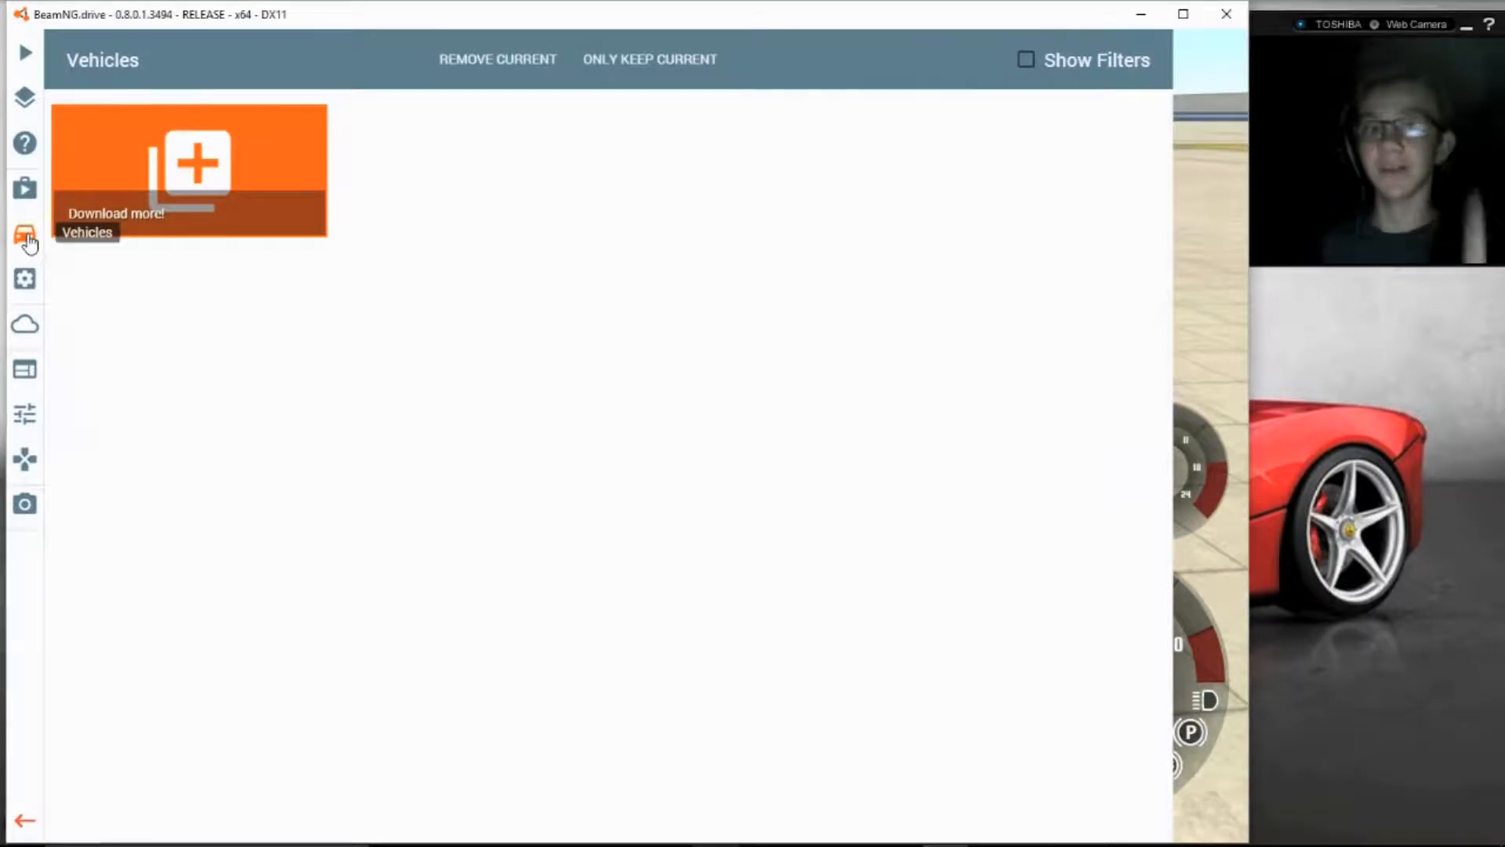
pyautogui.click(24, 234)
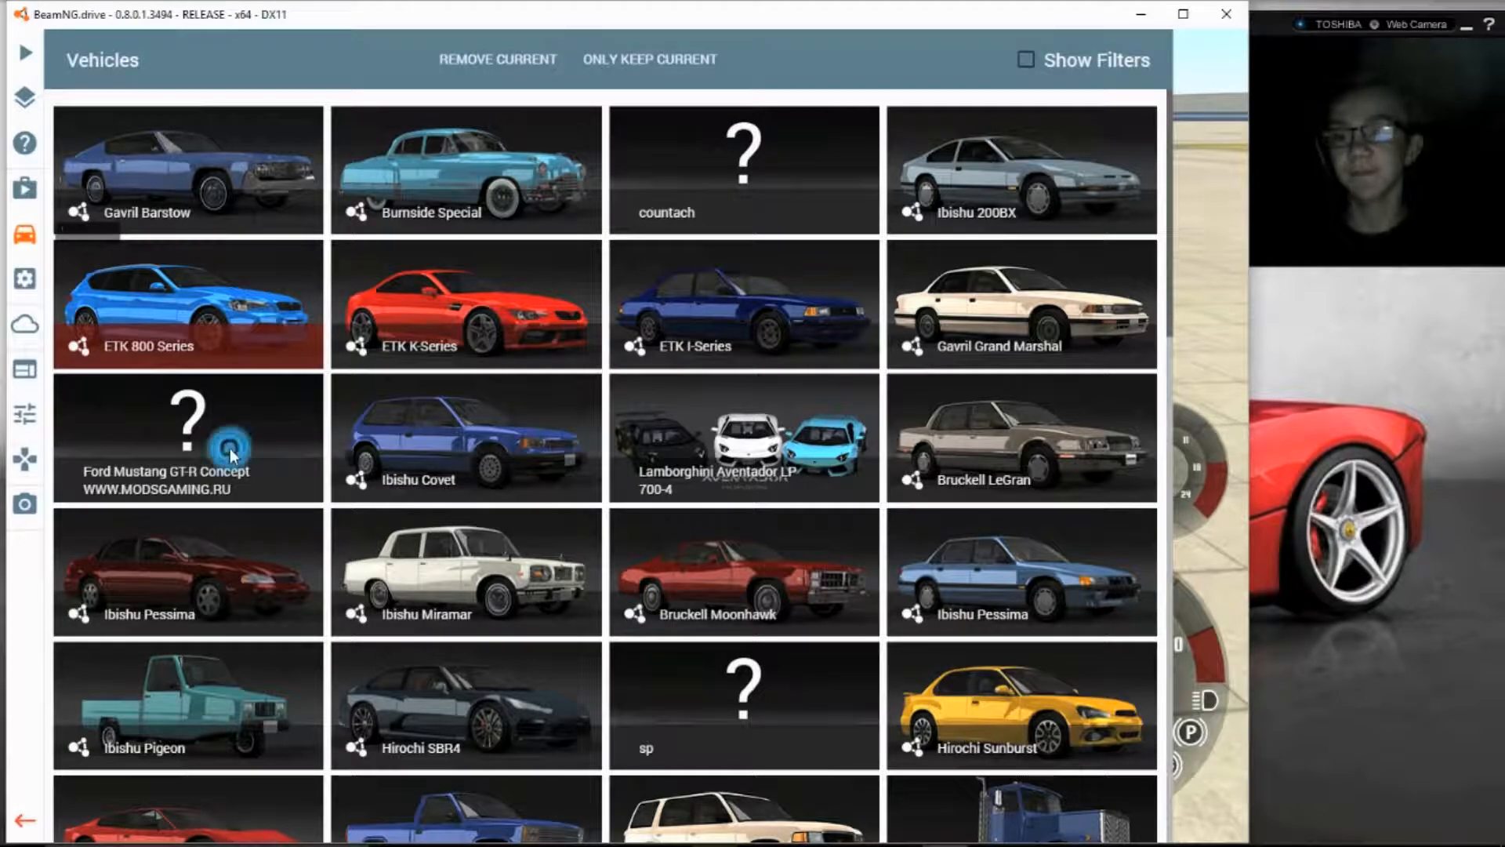
pyautogui.click(188, 437)
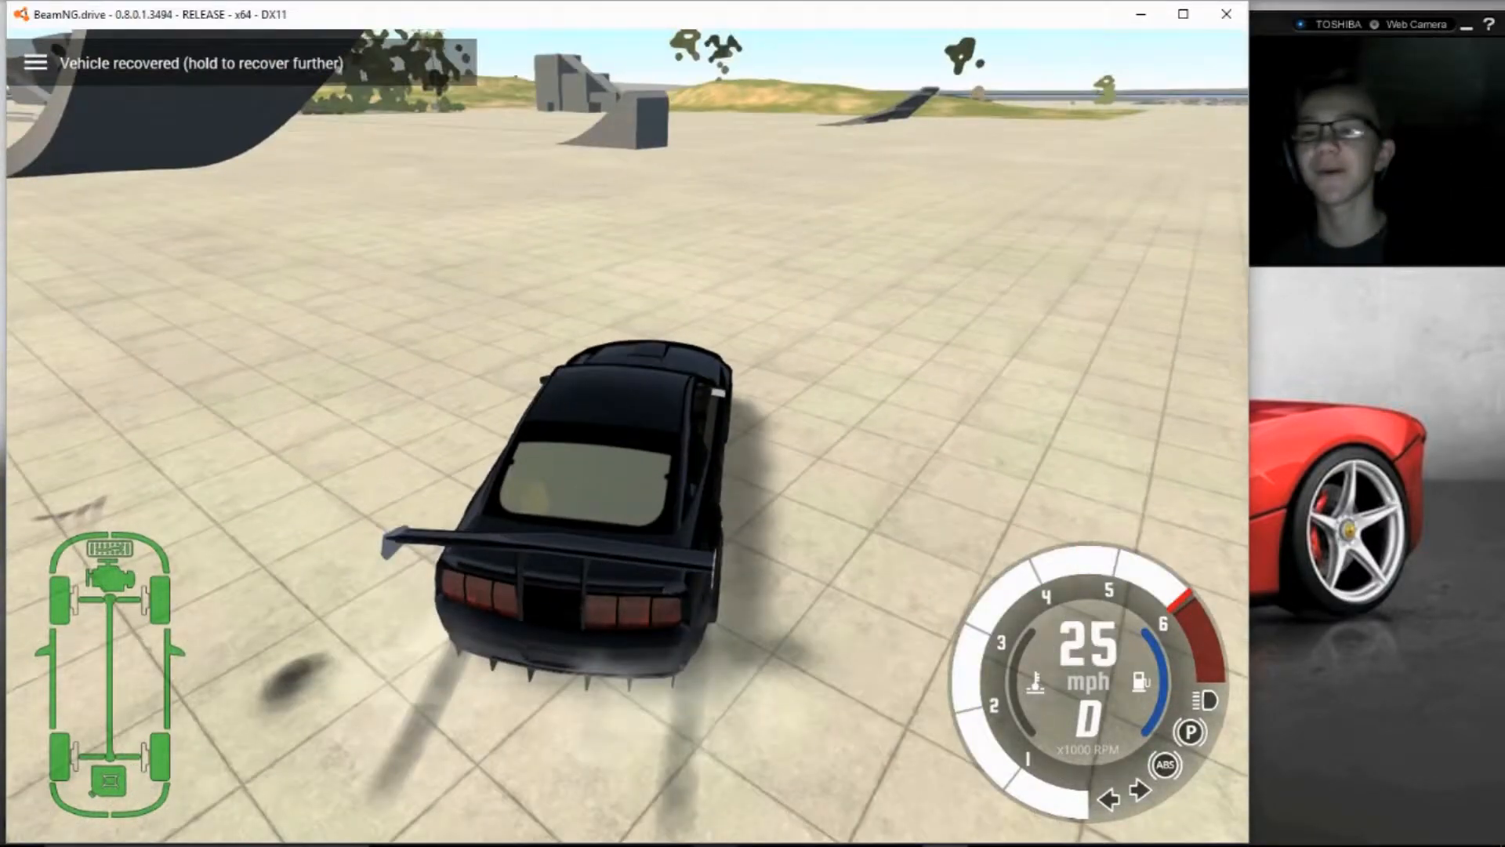
pyautogui.press('w')
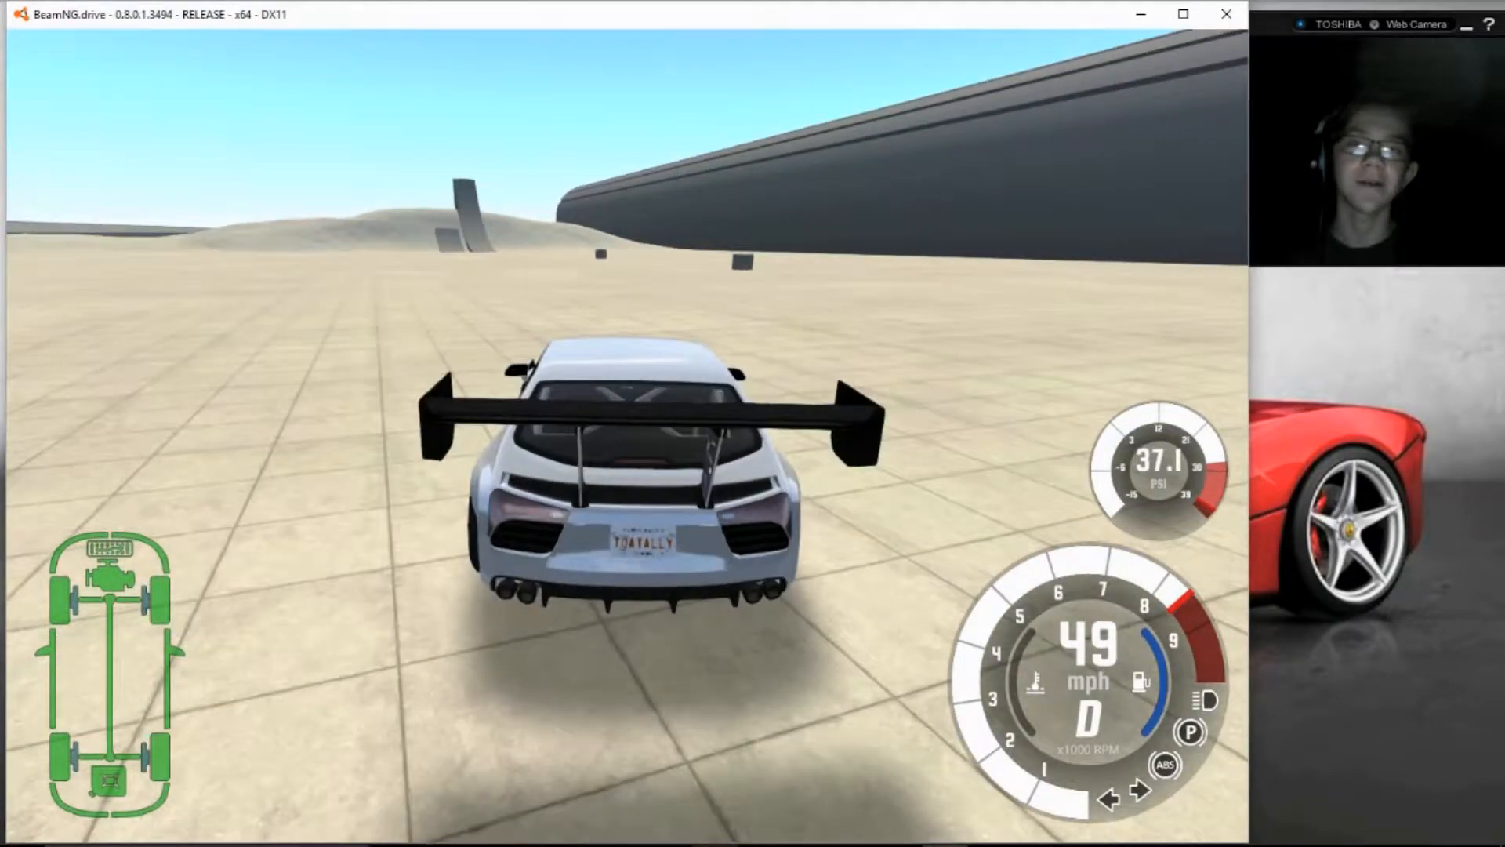
pyautogui.press('w')
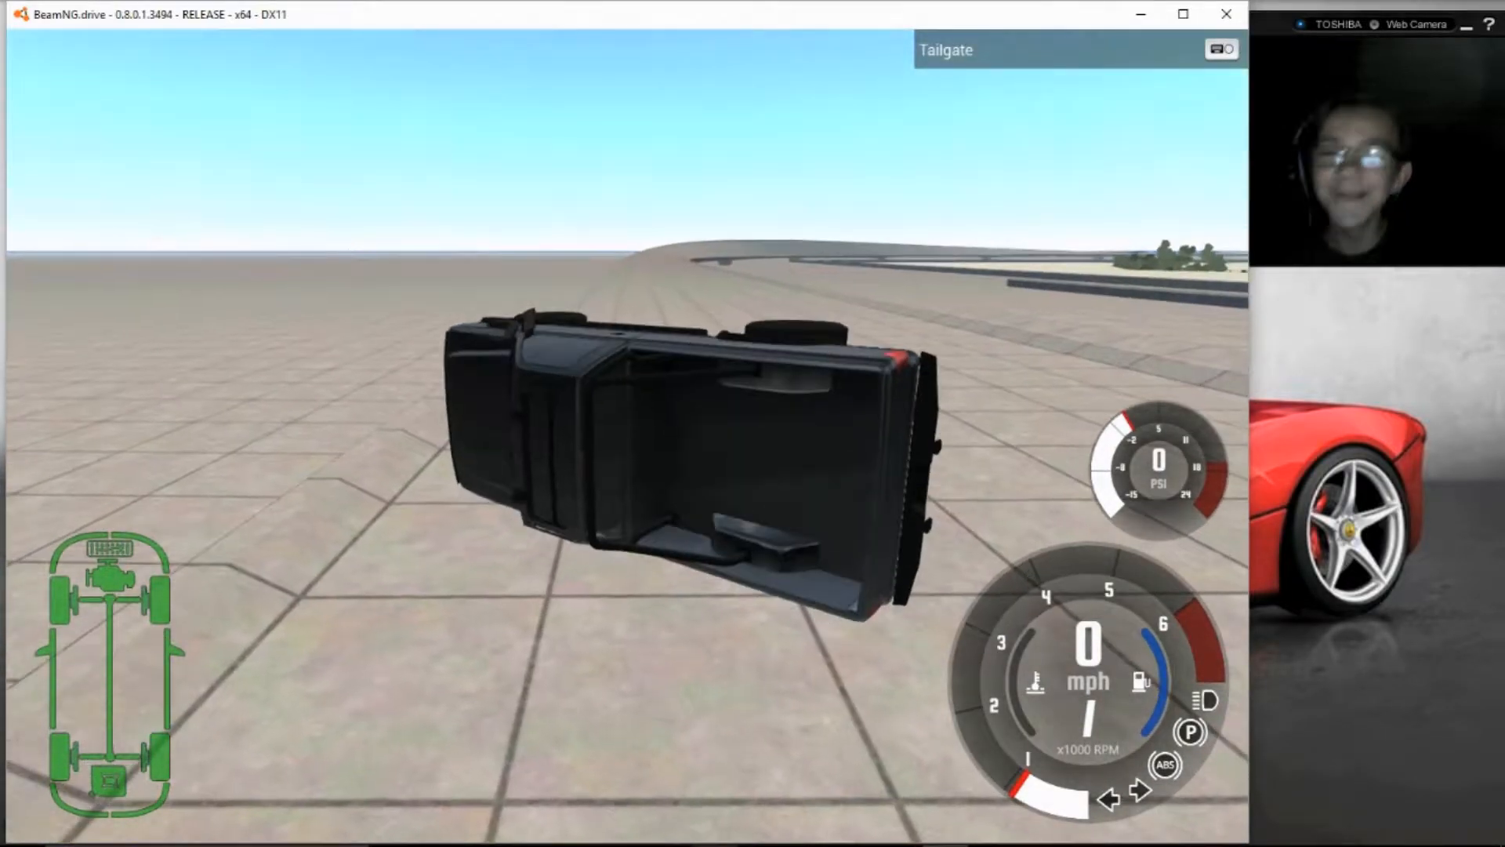
# - Recover the rolled pickup truck so it sits upright on its wheels
pyautogui.press('r')
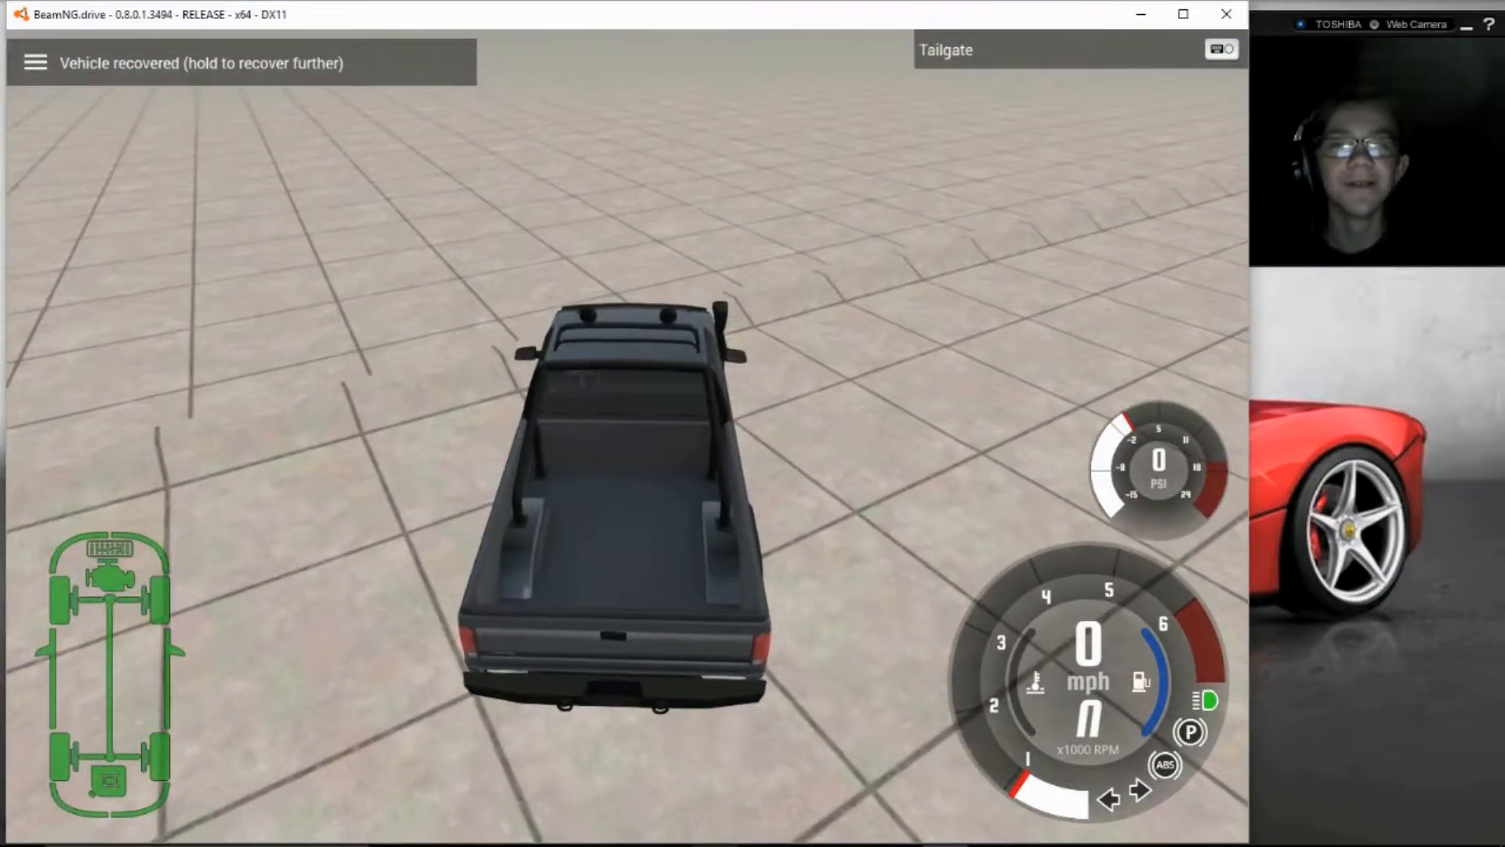
# - Hold the throttle to drive the pickup down the straight at about 126 mph
pyautogui.press('w')
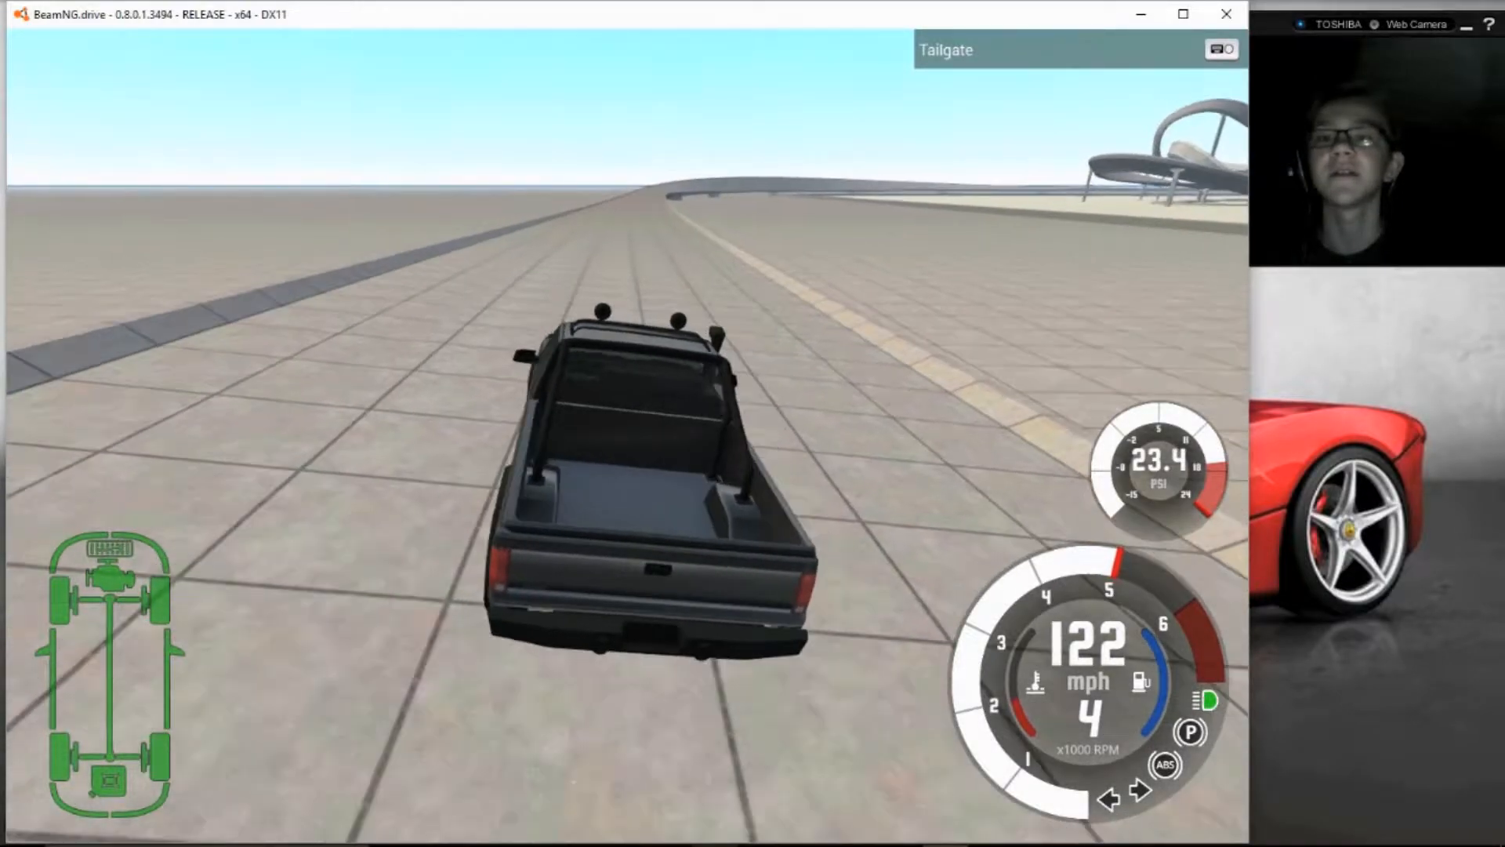
pyautogui.press('w')
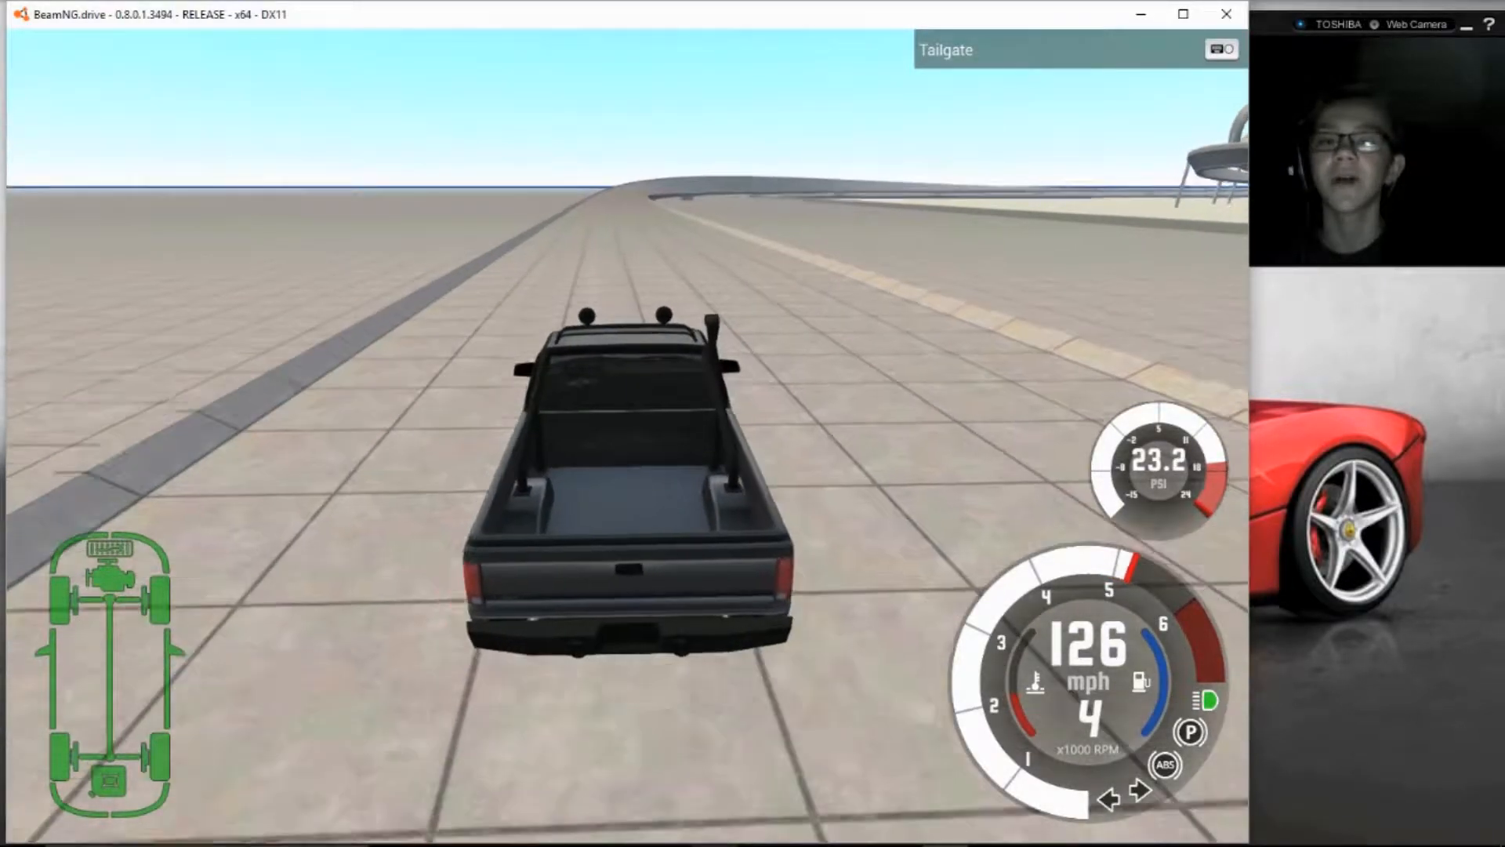